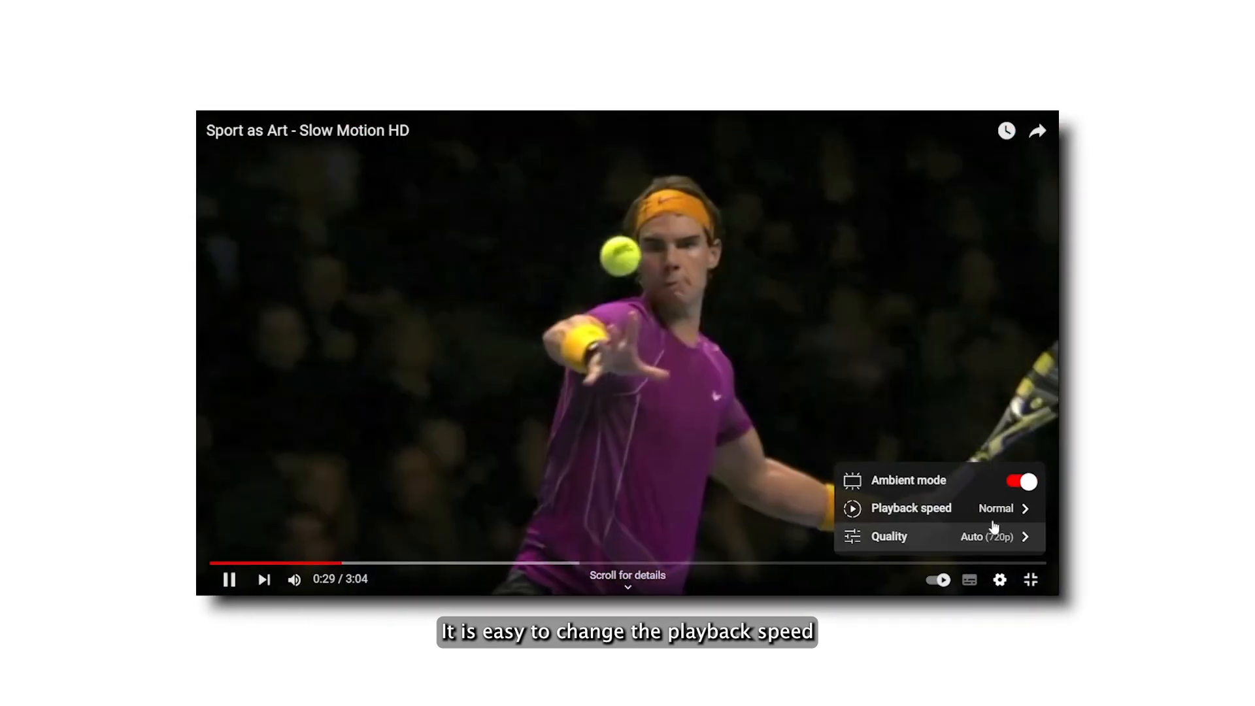
Set the Sport as Art tennis video to 0.5 playback speed via the settings gear
click(909, 507)
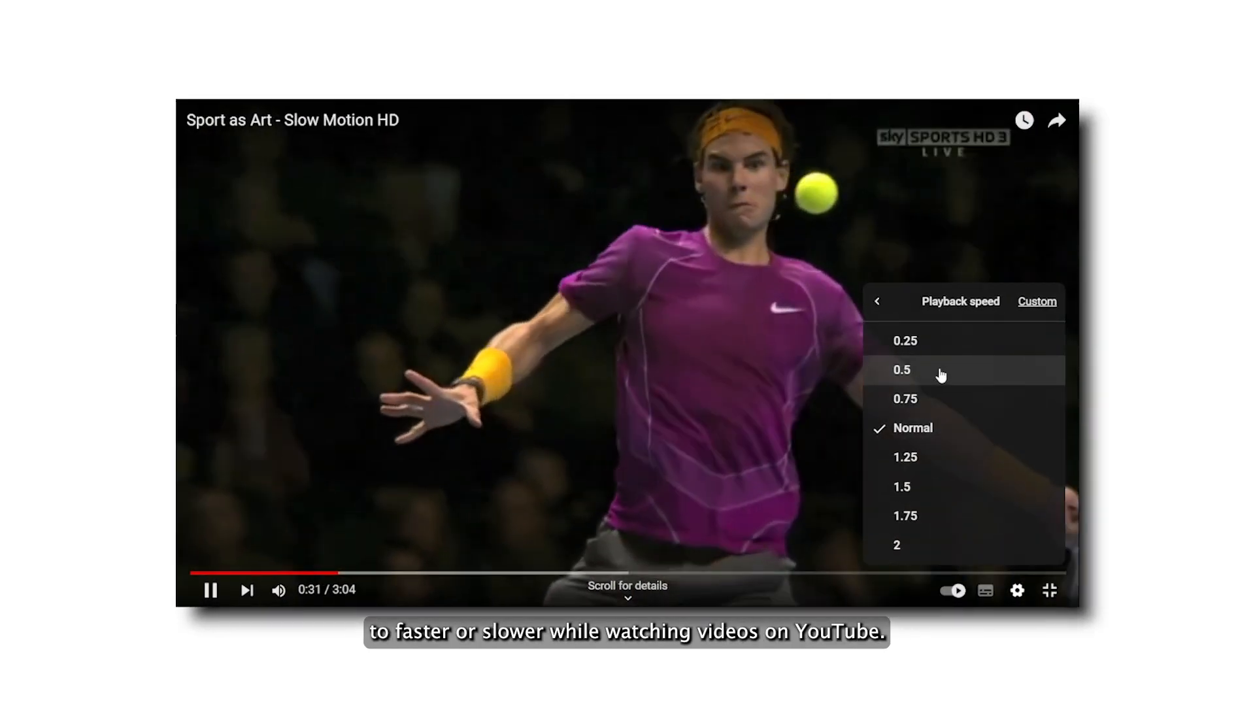
click(902, 369)
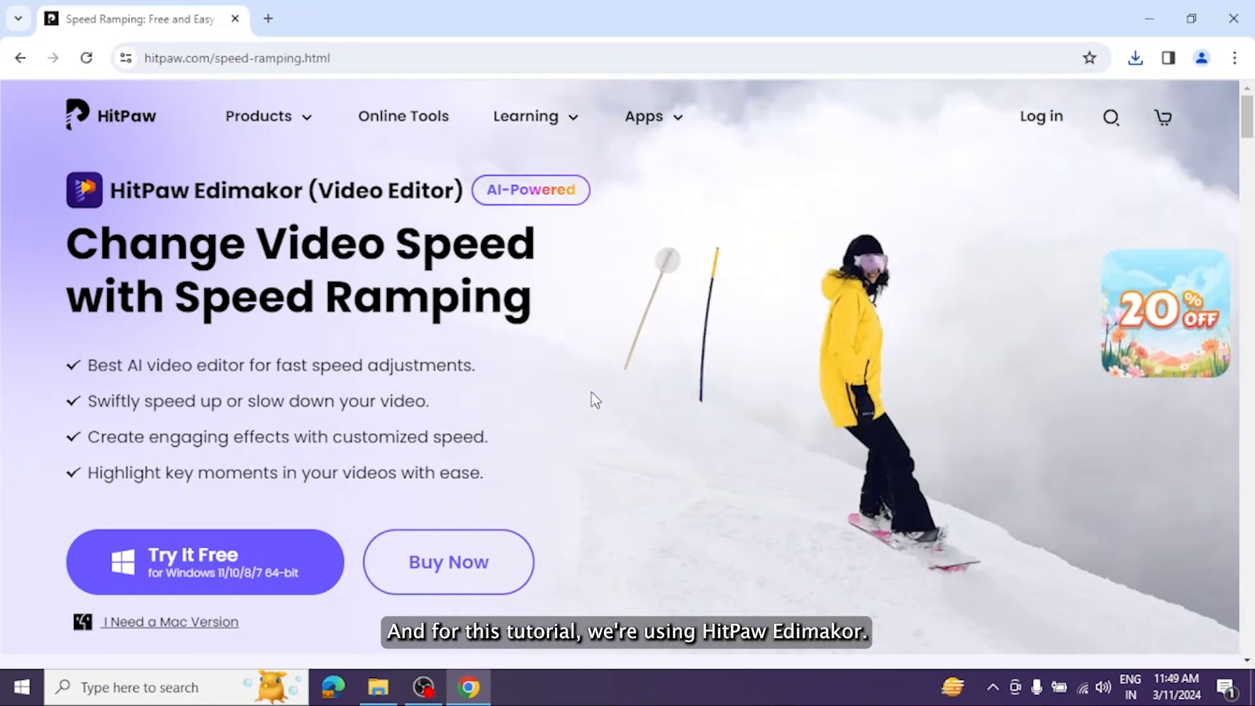
Look at the Try It Free download option on hitpaw.com/speed-ramping.html
click(204, 560)
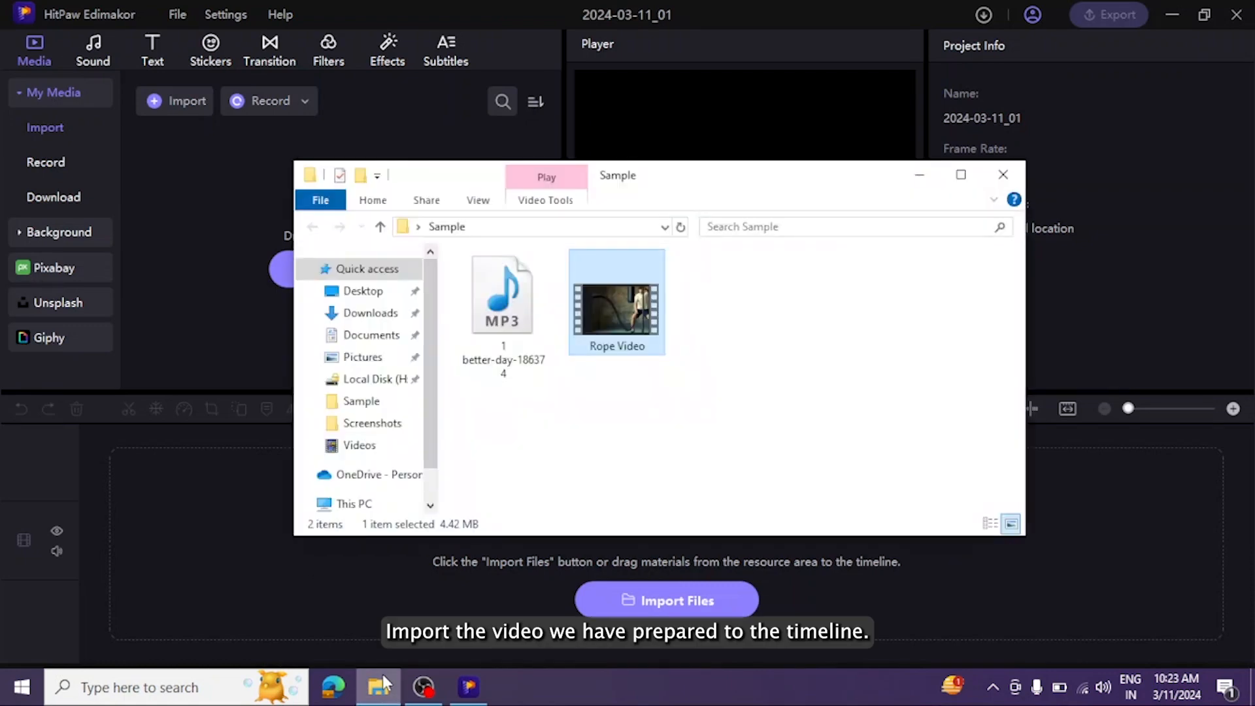
Drag Rope Video from File Explorer into Edimakor's Import Files area
drag(615, 305, 227, 509)
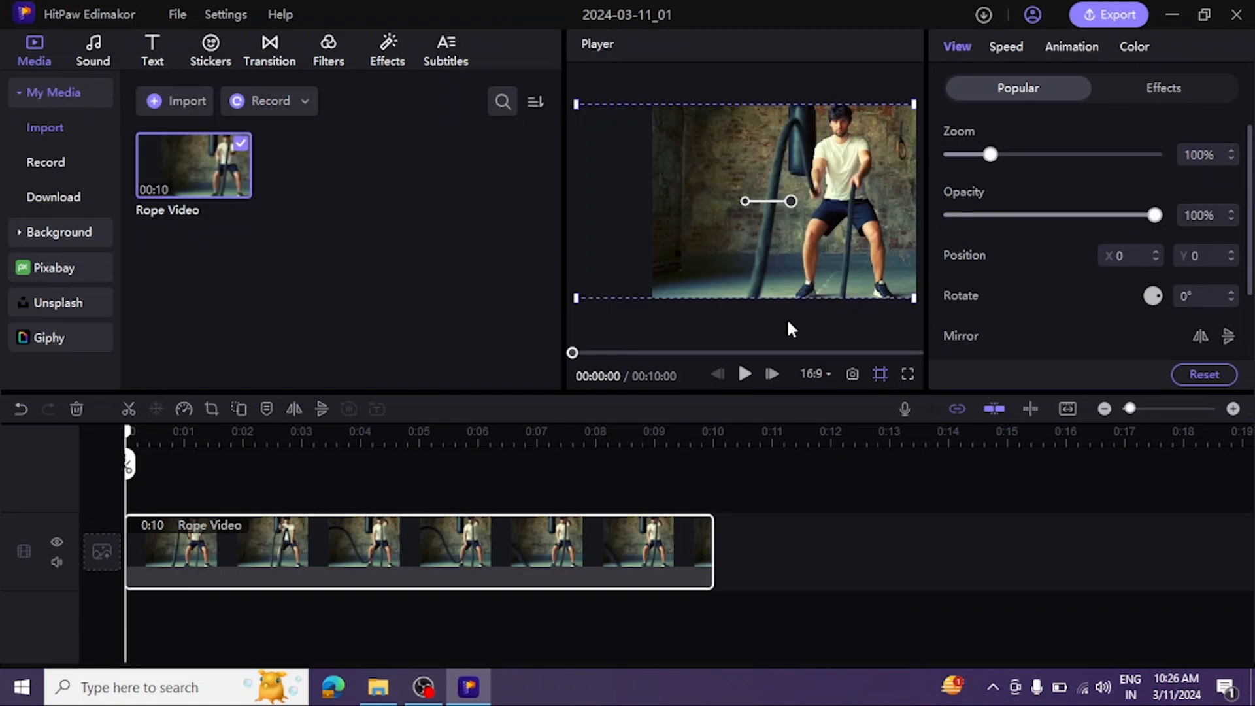
mouse_move(184, 409)
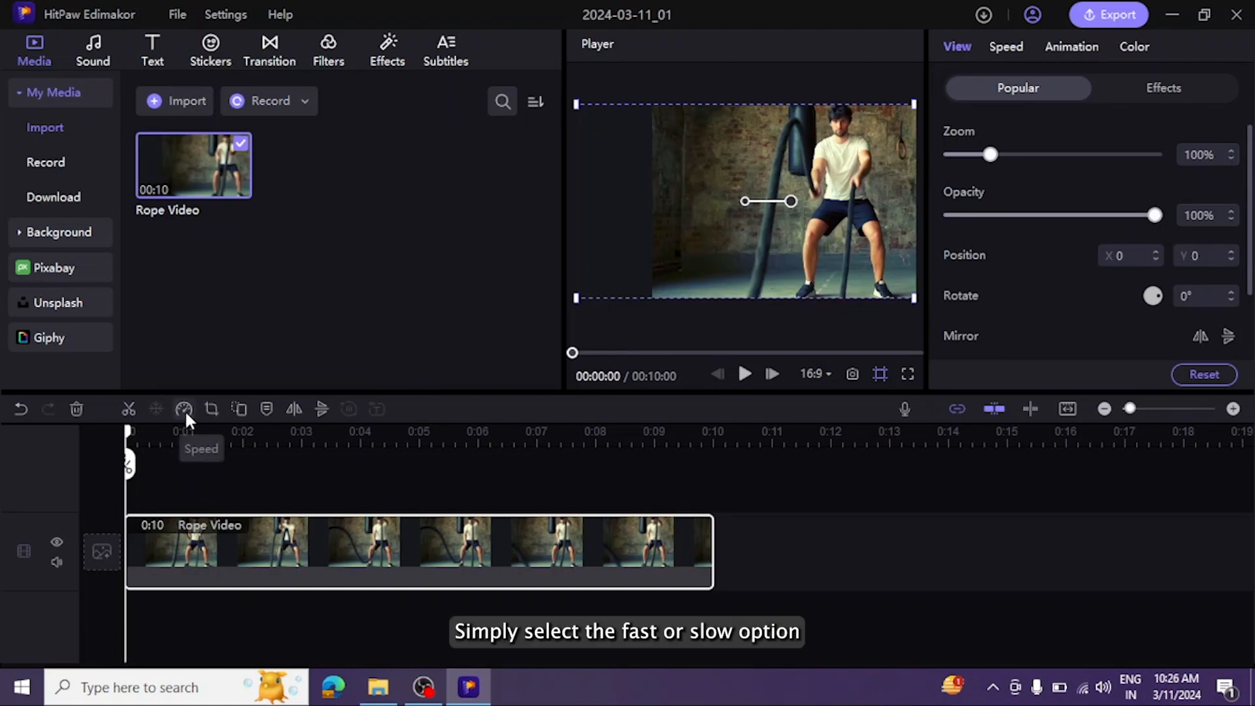
Set Rope Video to Fast 4x from the Speed toolbar menu, shortening it to about two seconds
click(184, 409)
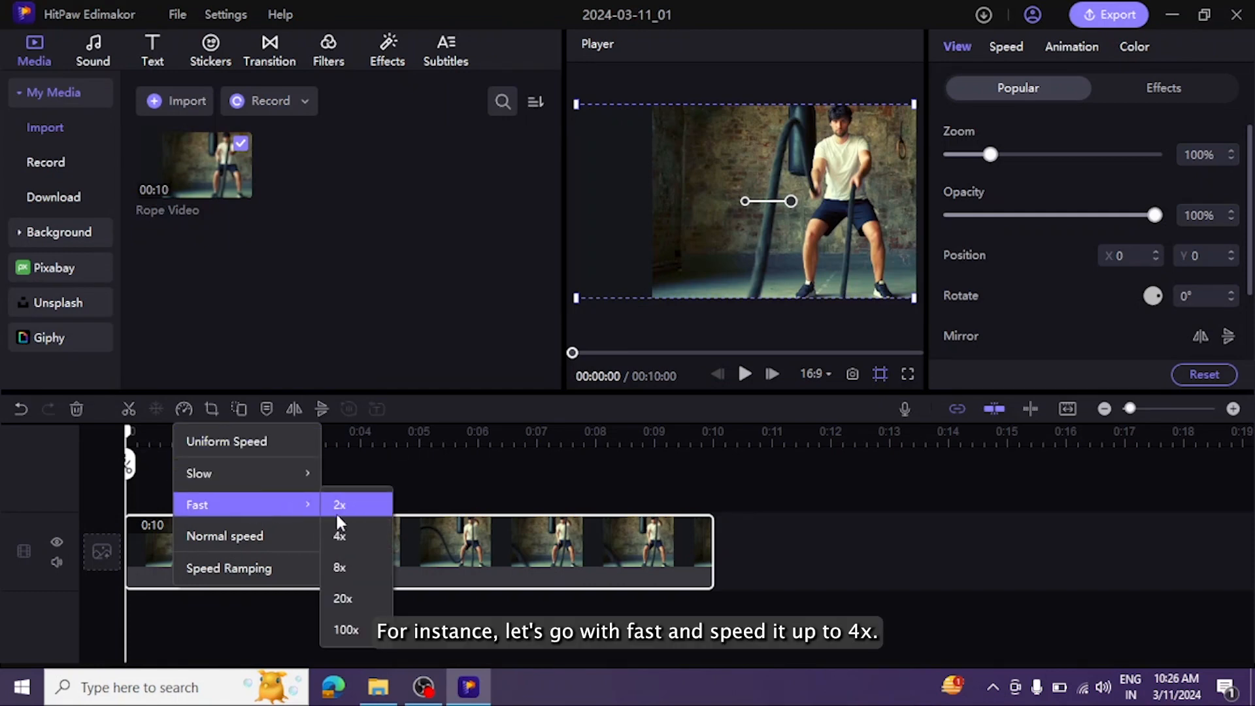
mouse_move(340, 535)
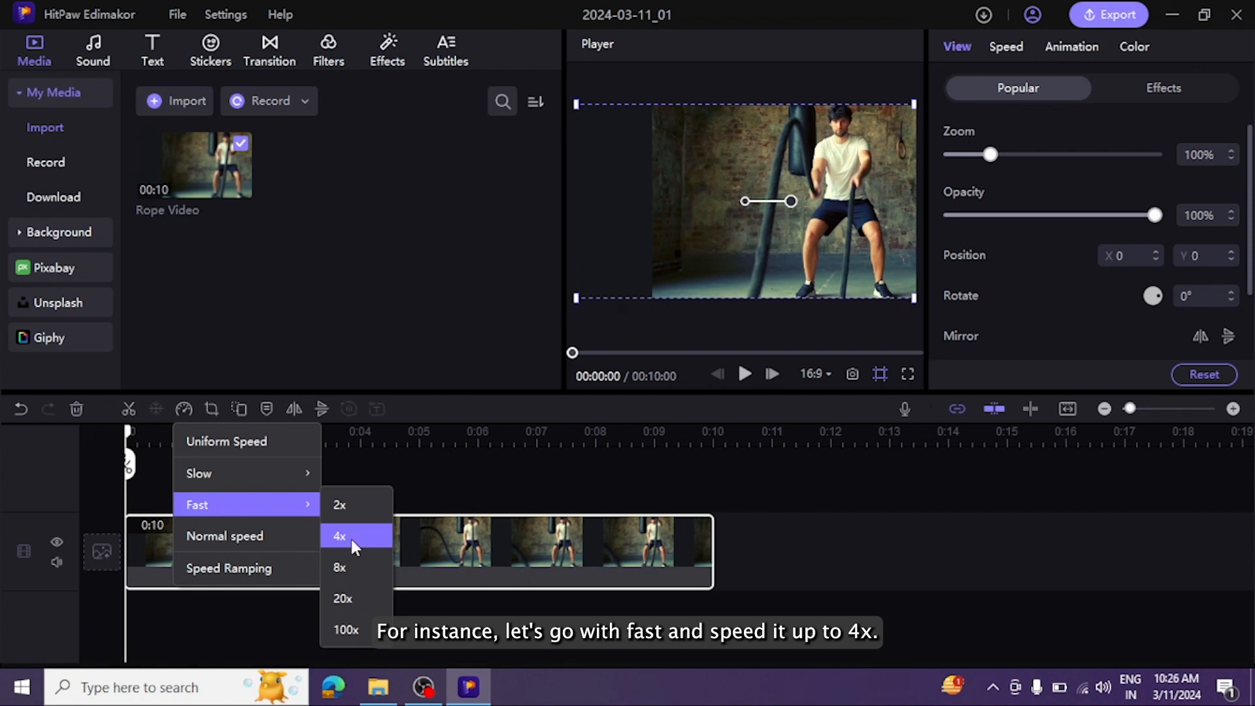
click(340, 535)
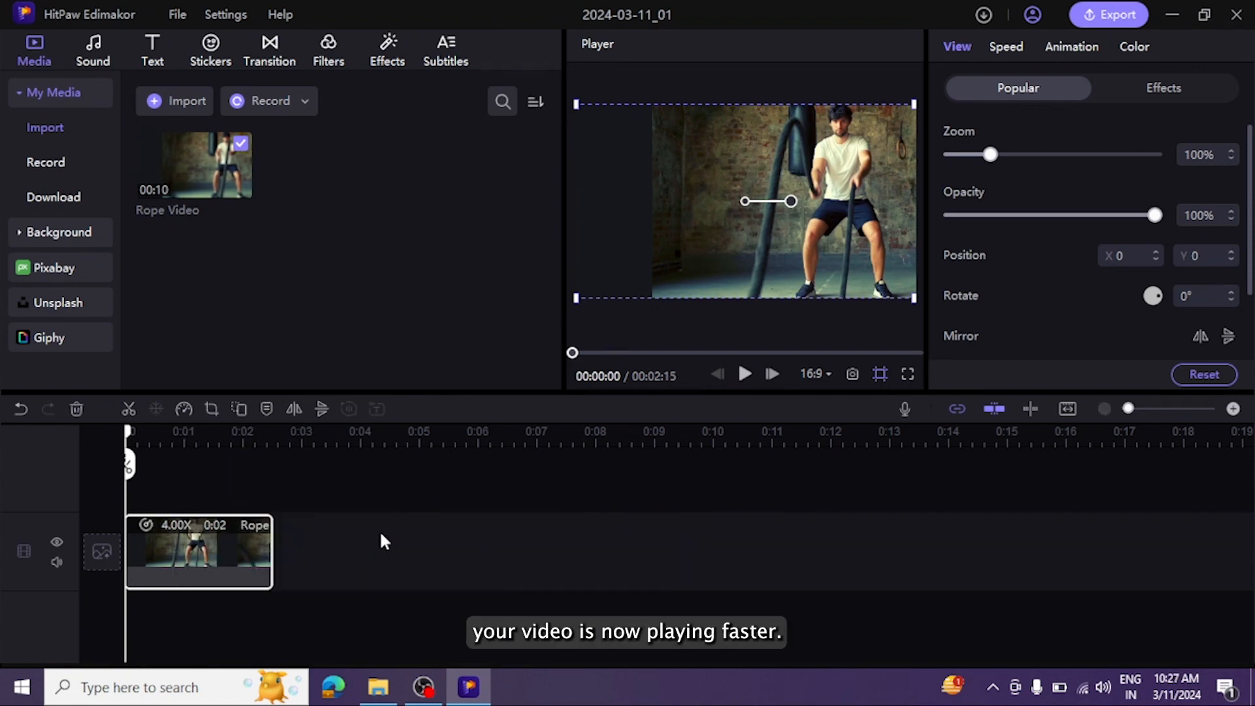
click(742, 373)
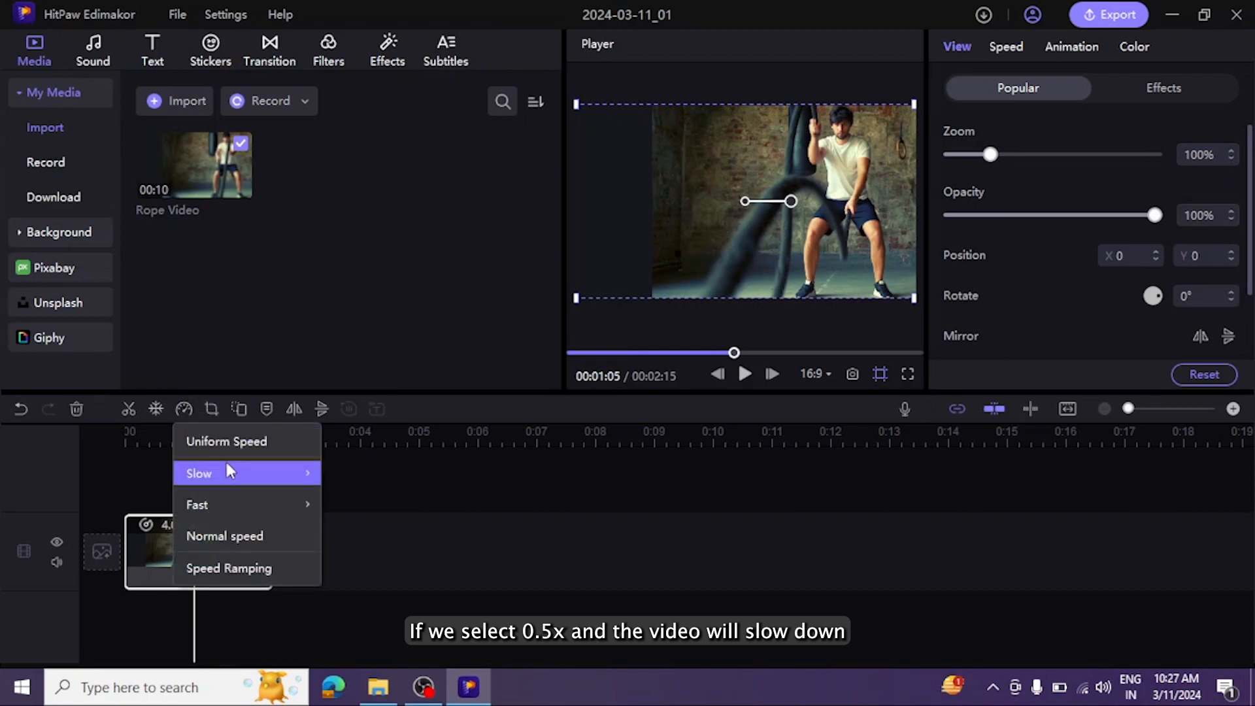
Switch Rope Video to Slow 0.5x, stretching it to about twenty seconds
click(198, 473)
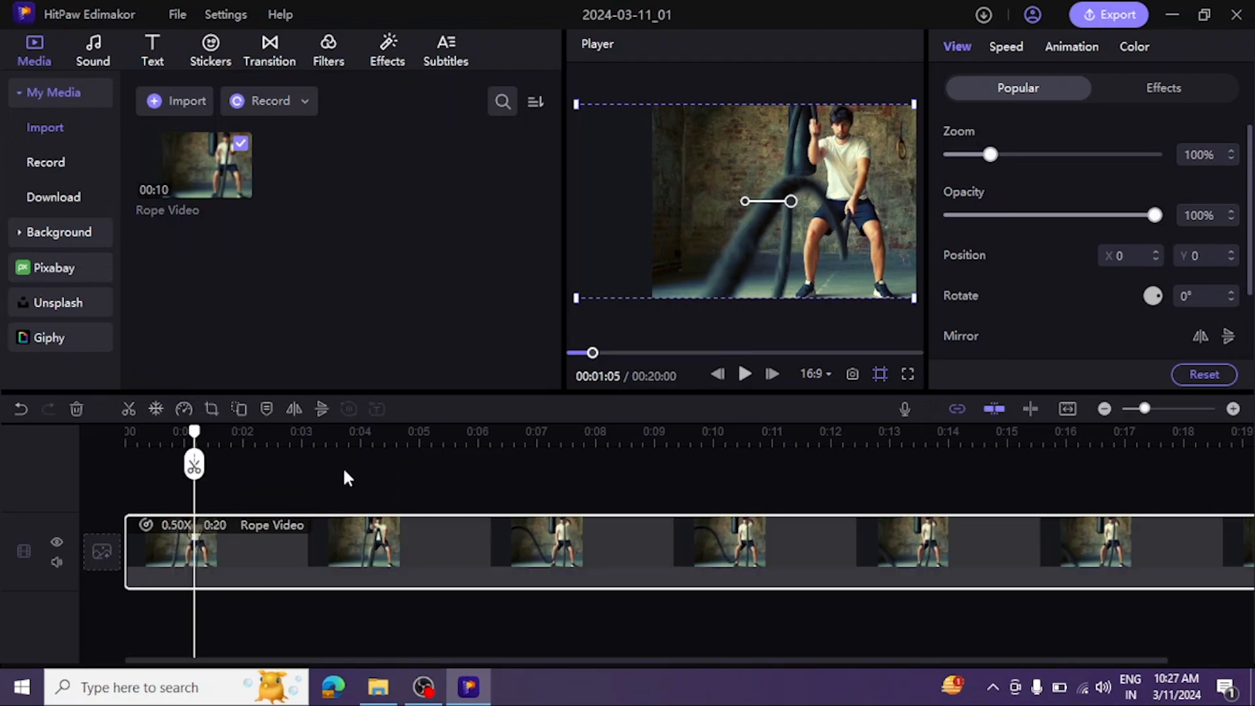
click(743, 374)
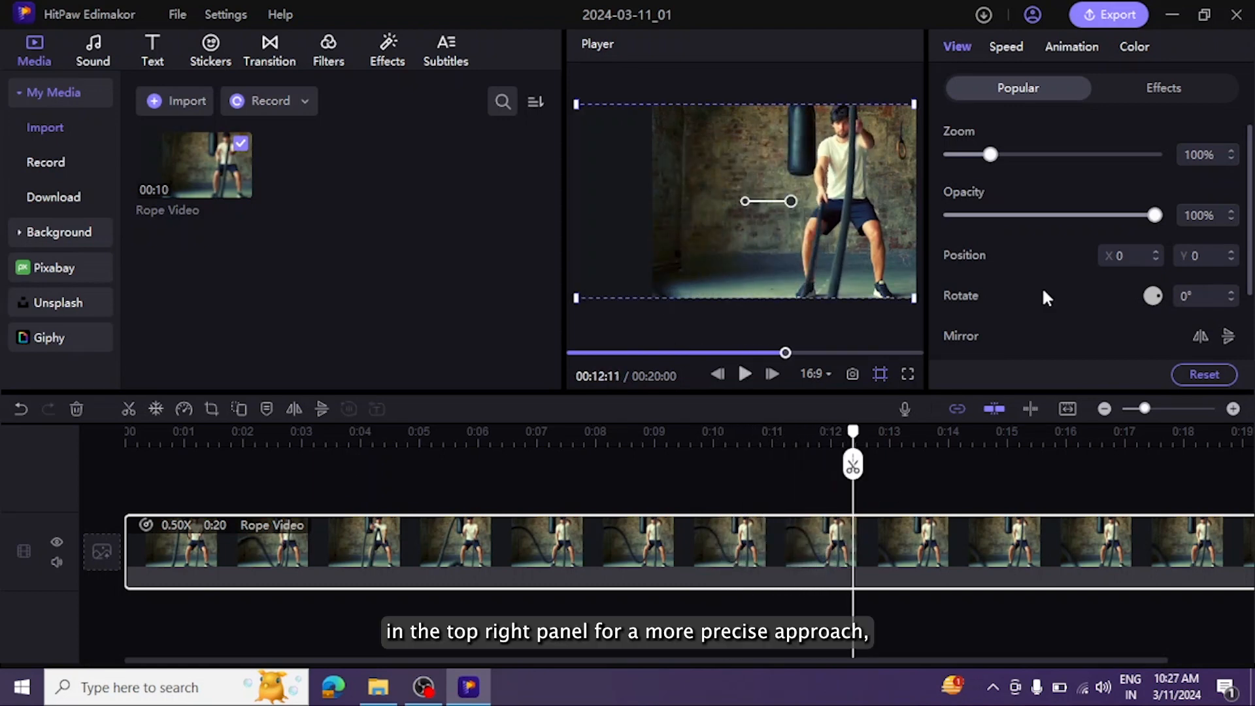
Try Uniform Speed values 0.2x, 0.1x and 100x, then reset Rope Video to 1.0x
click(1005, 47)
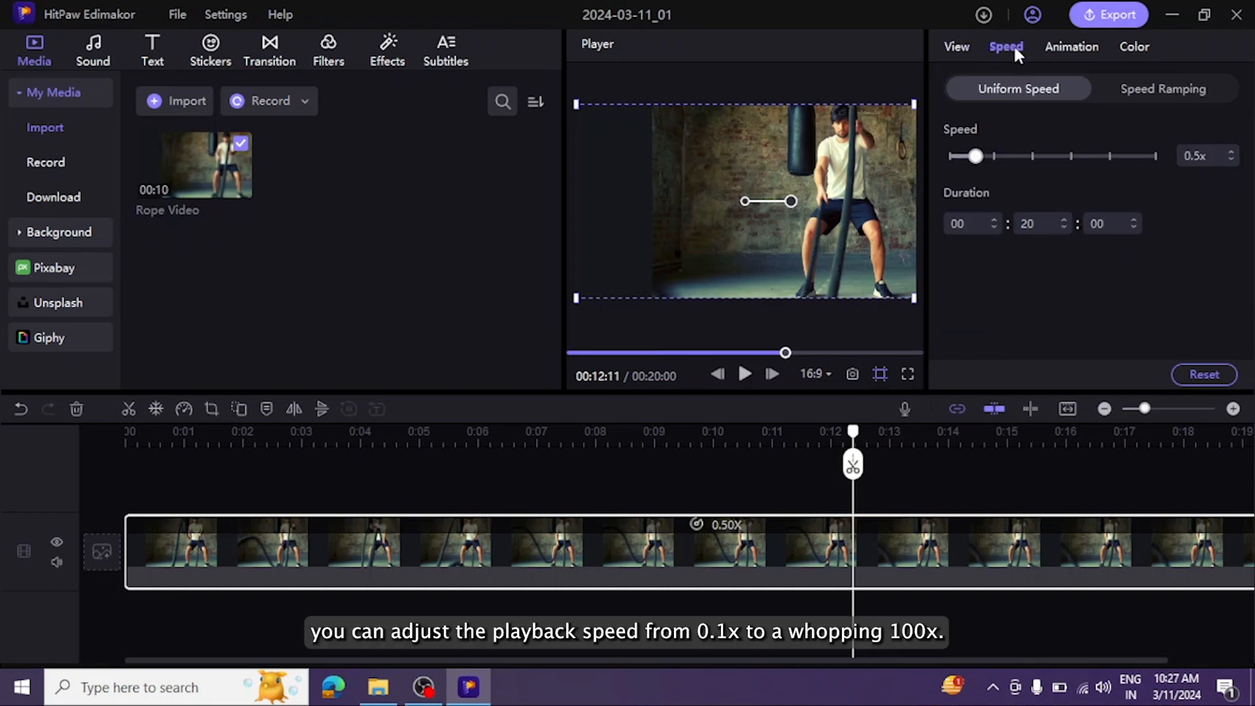
drag(975, 156, 960, 156)
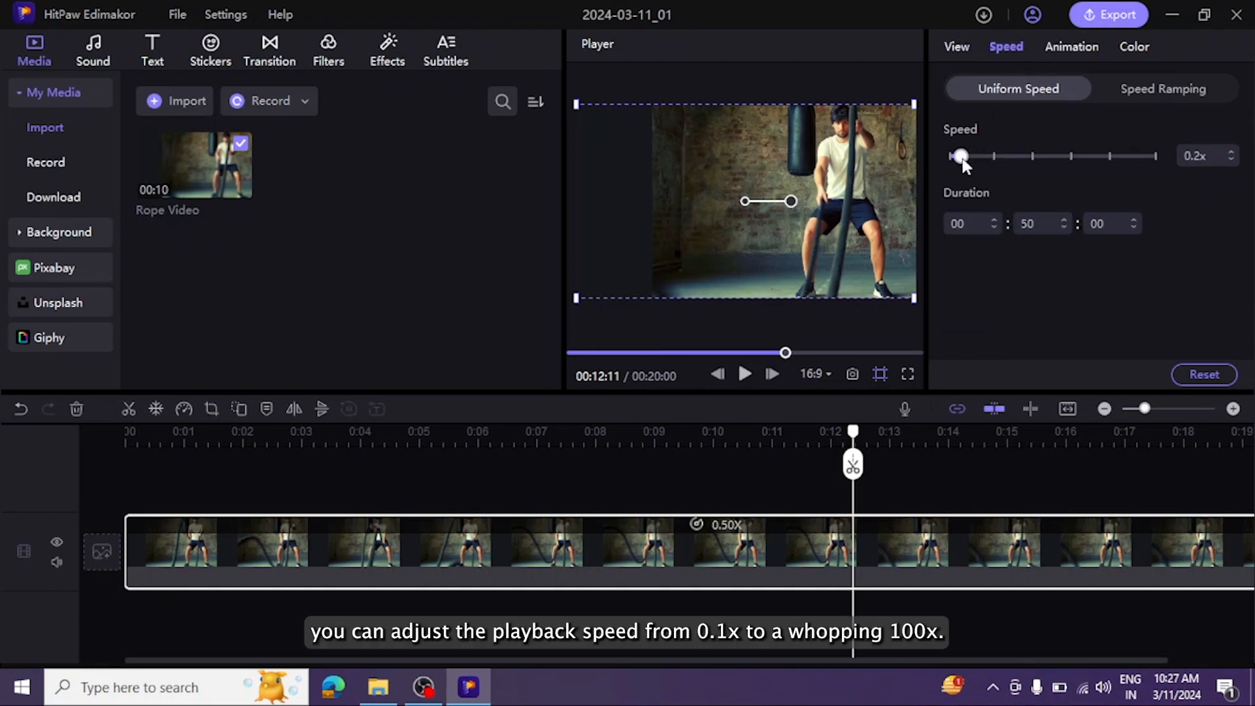
drag(961, 155, 950, 156)
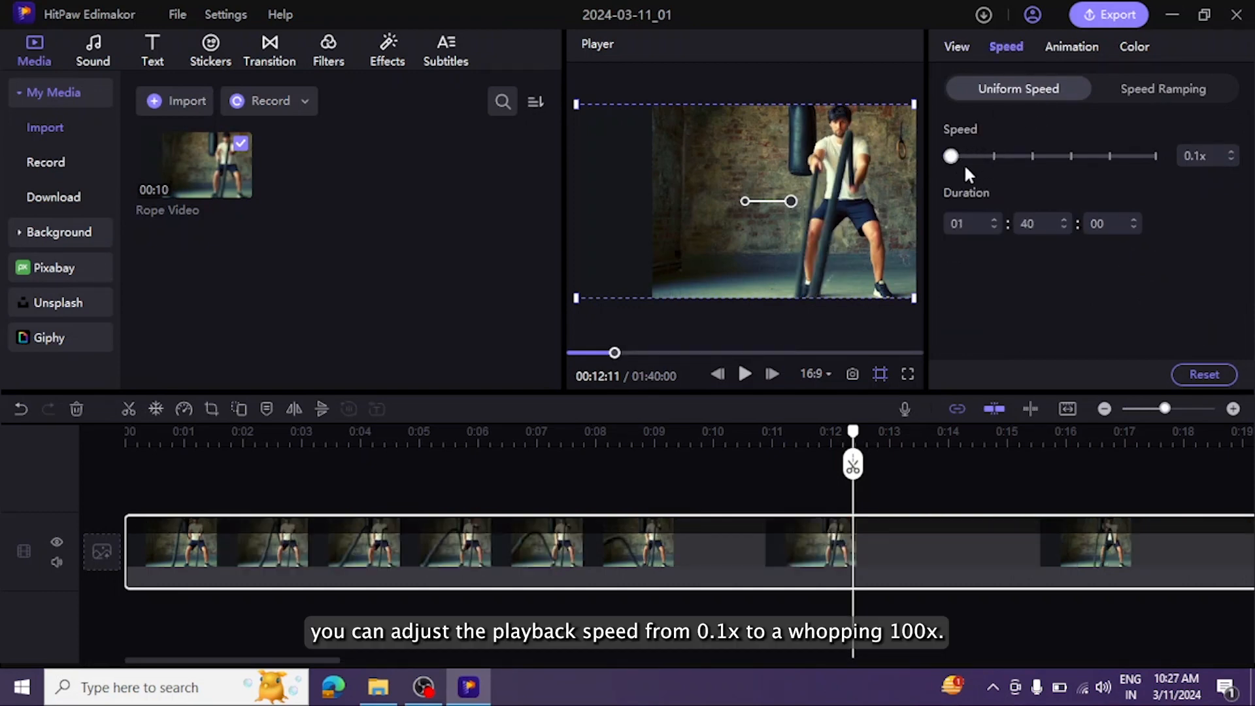
drag(950, 156, 1154, 156)
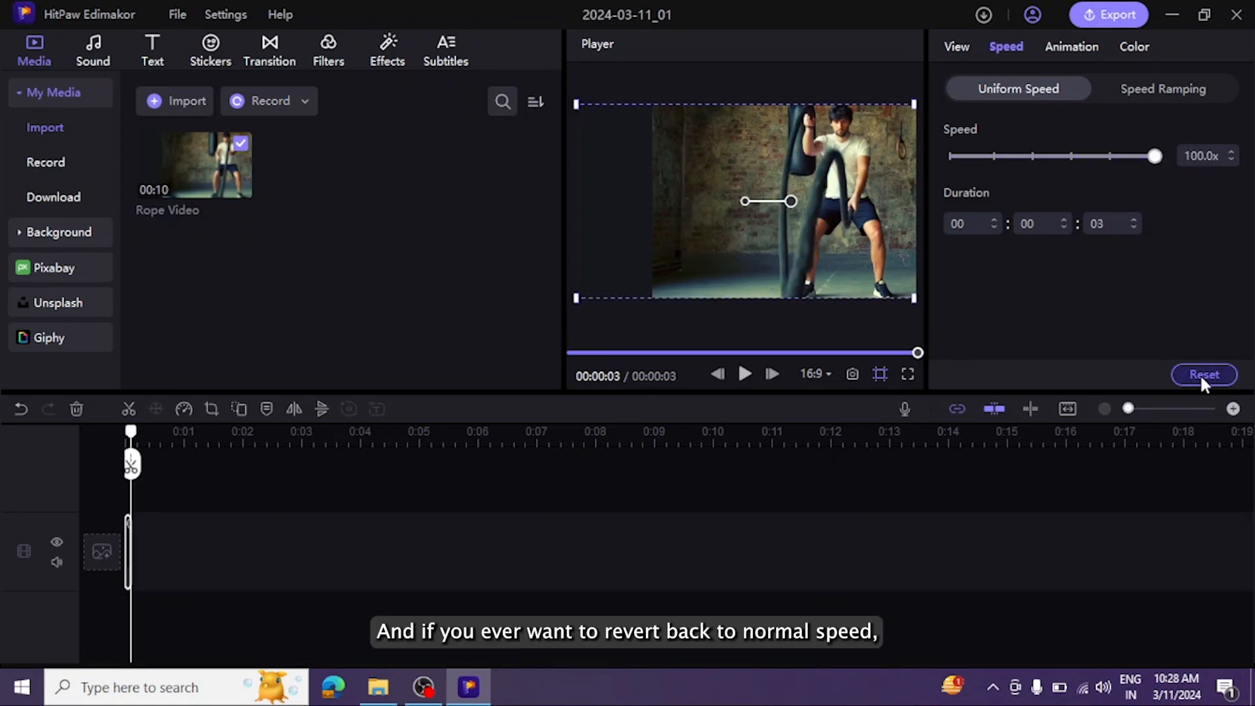
click(1203, 375)
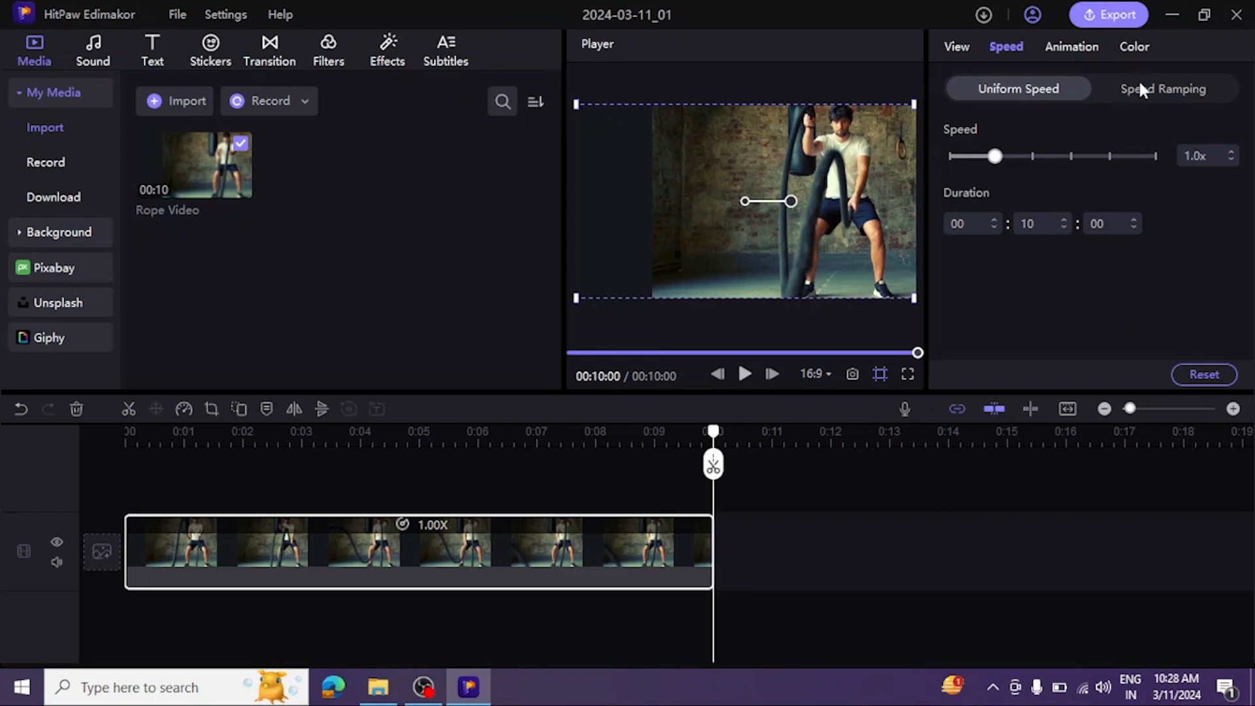
Apply the Montage preset from Speed Ramping, trimming the clip to about 9 seconds 23 frames
click(1162, 88)
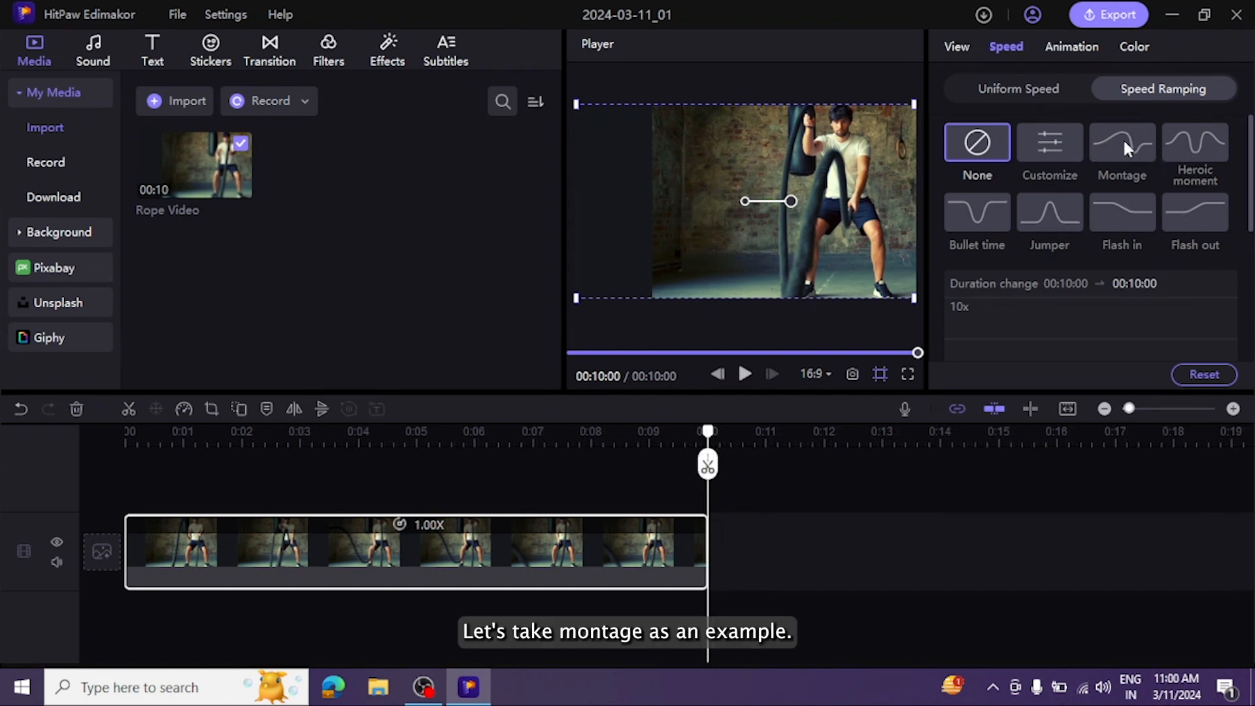
click(1121, 143)
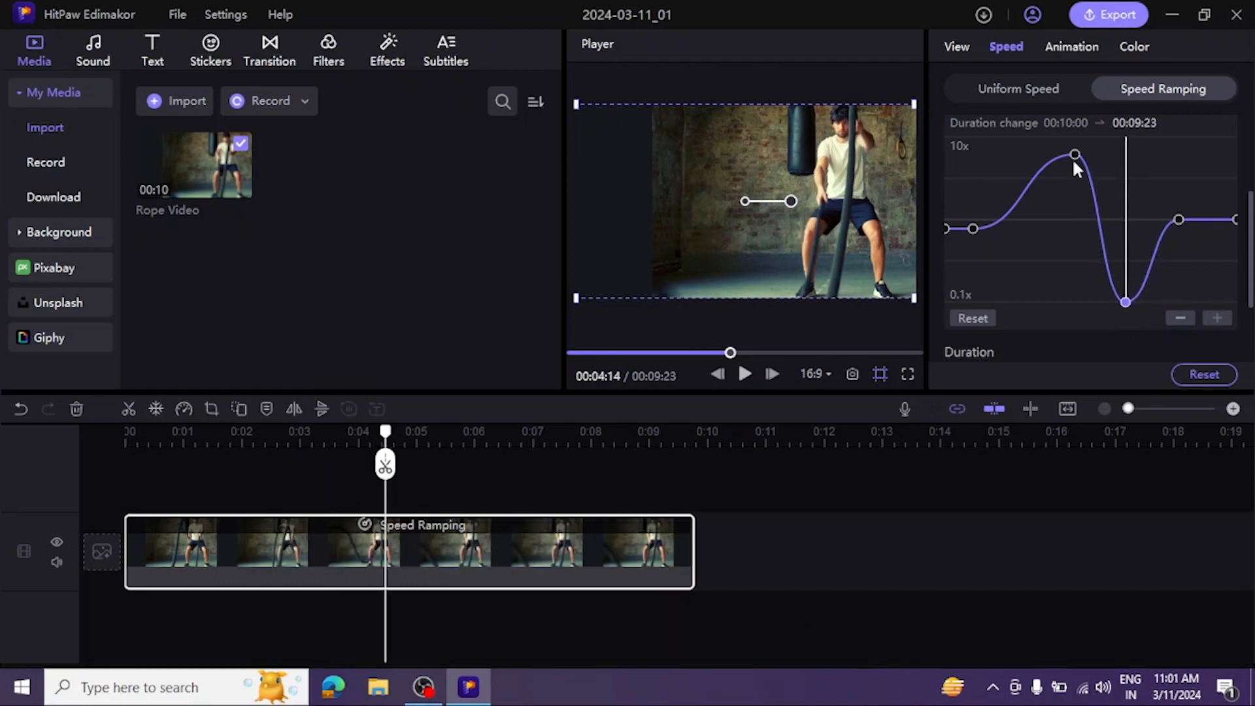
Reshape the Montage curve's peak to about 10 seconds 11 frames and preview the ramped clip
drag(1074, 154, 1063, 154)
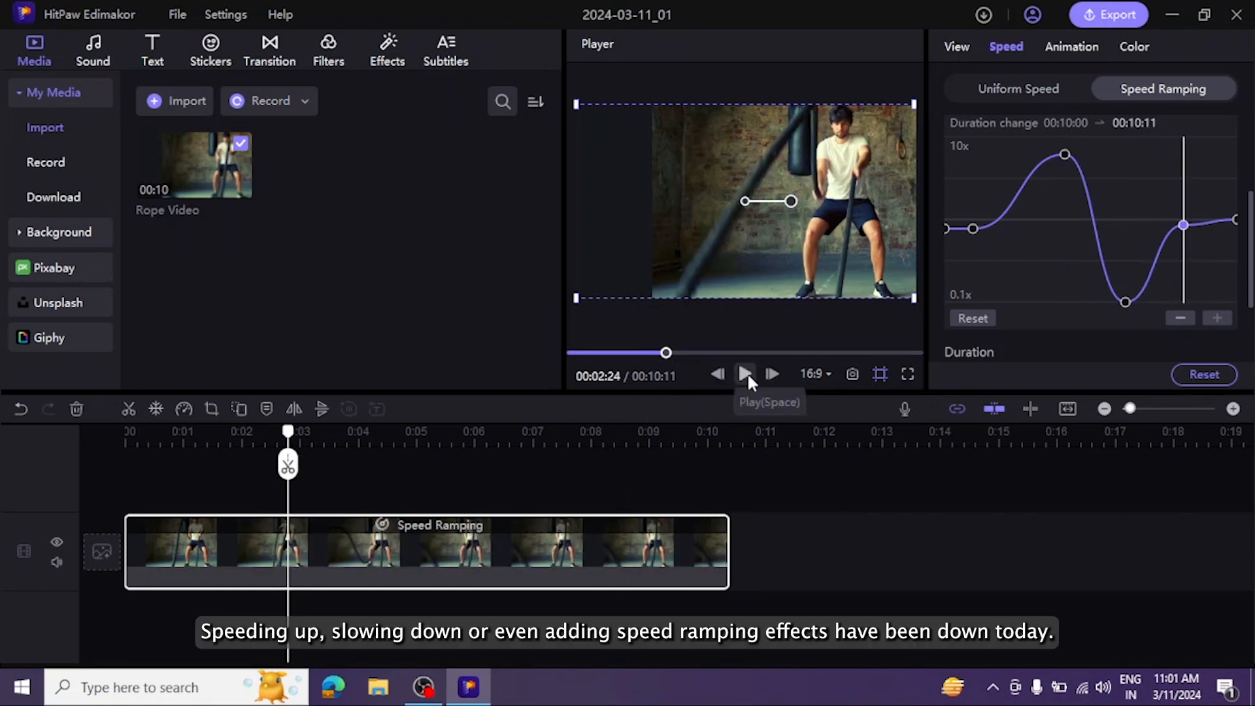
click(743, 374)
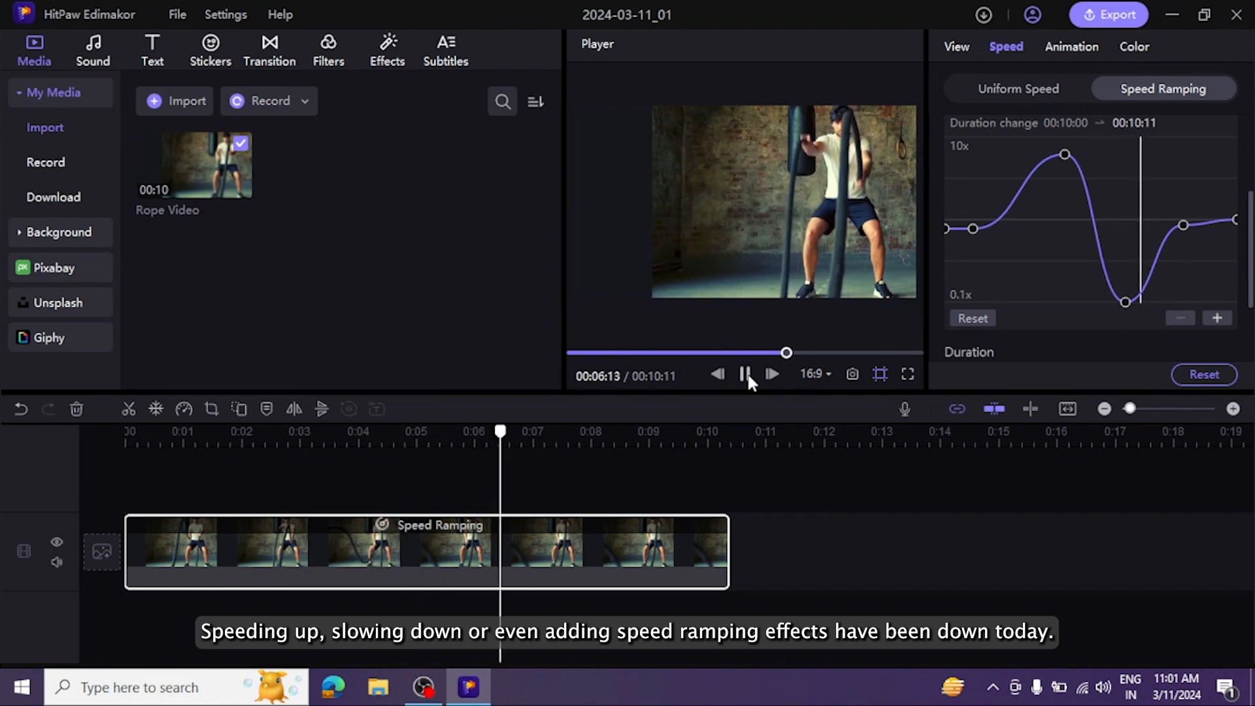
click(769, 374)
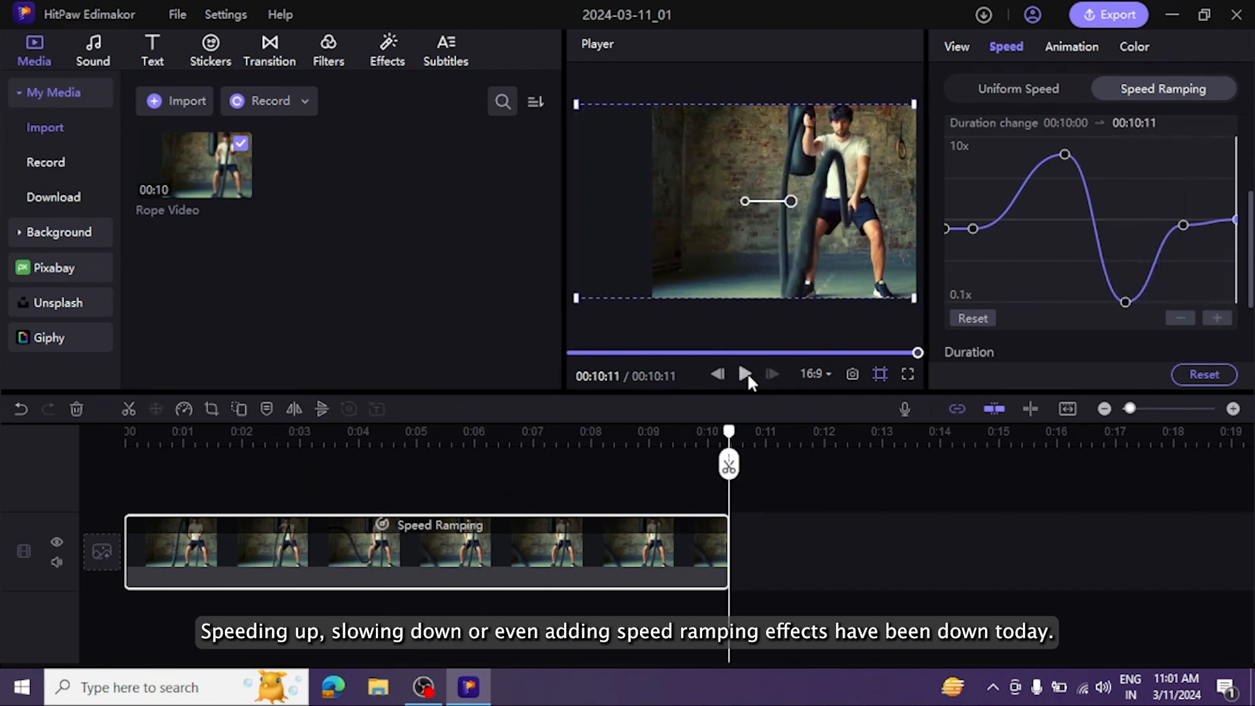
Export the speed-ramped Rope Video as a 1080P MP4
click(1106, 14)
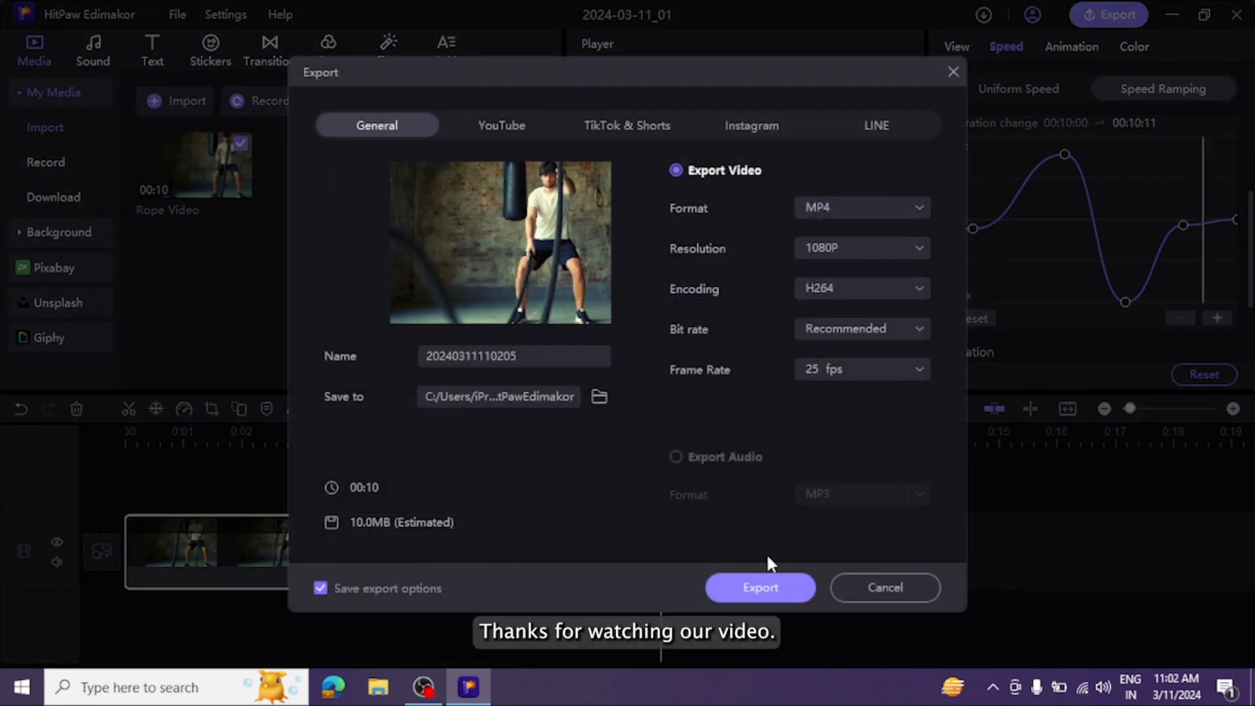
click(758, 587)
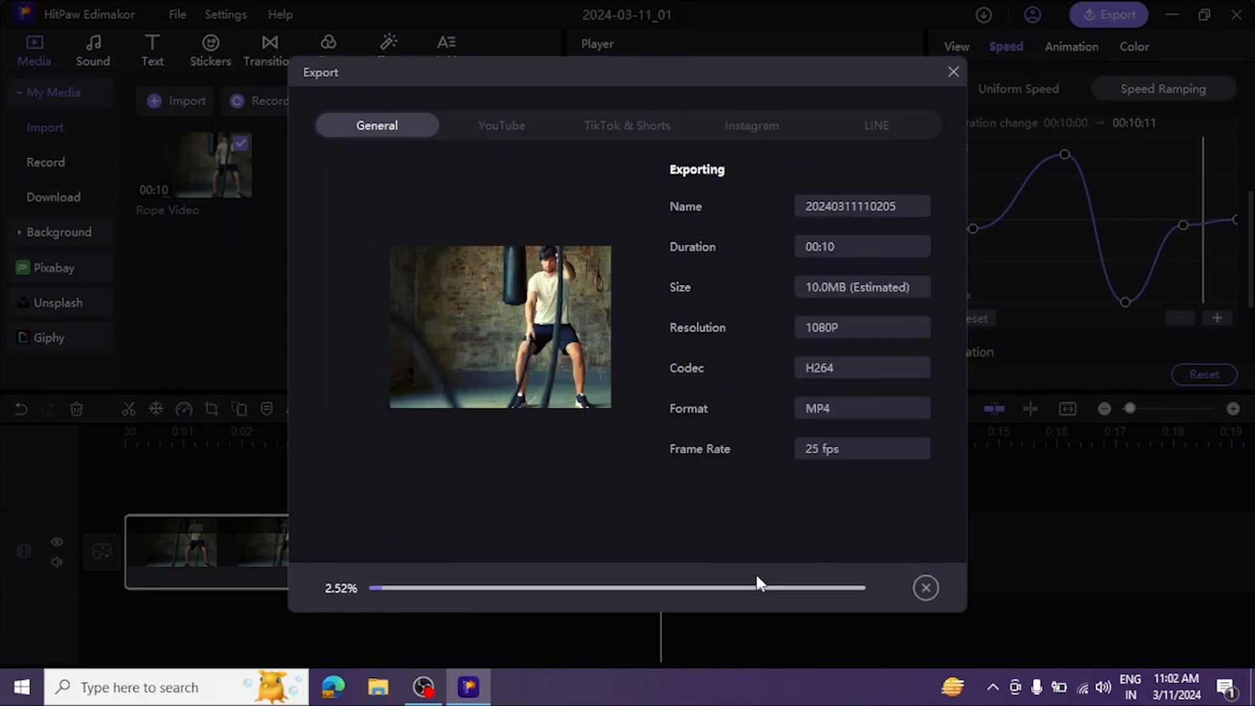